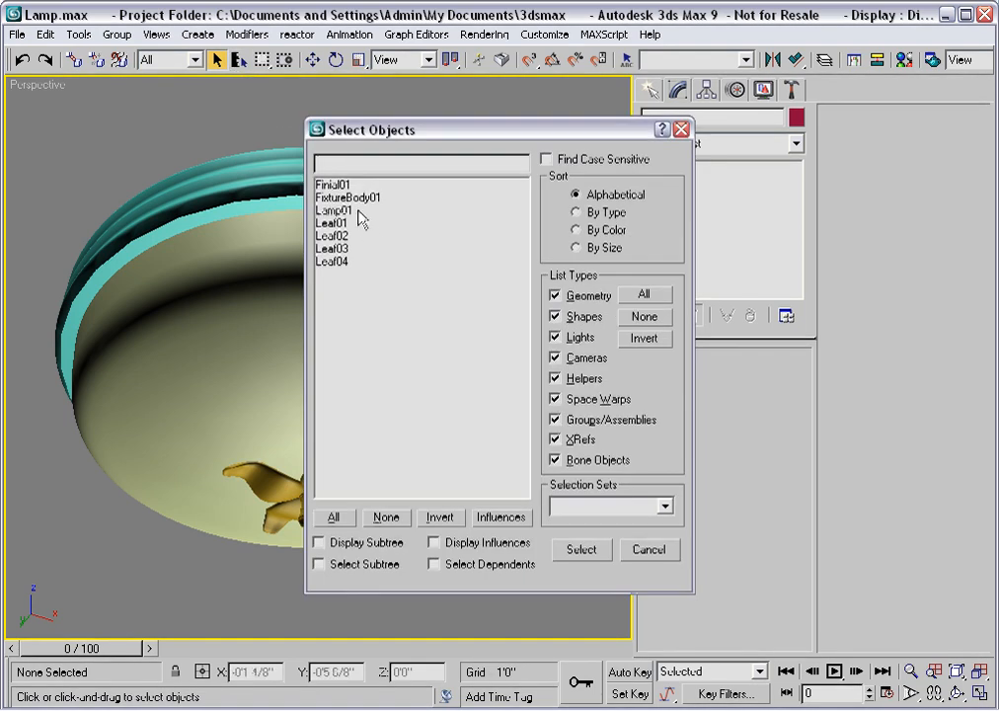
- Select Lamp01 from the scene list to review its Optimize, Mirror and MeshSmooth modifiers
left_click(580, 549)
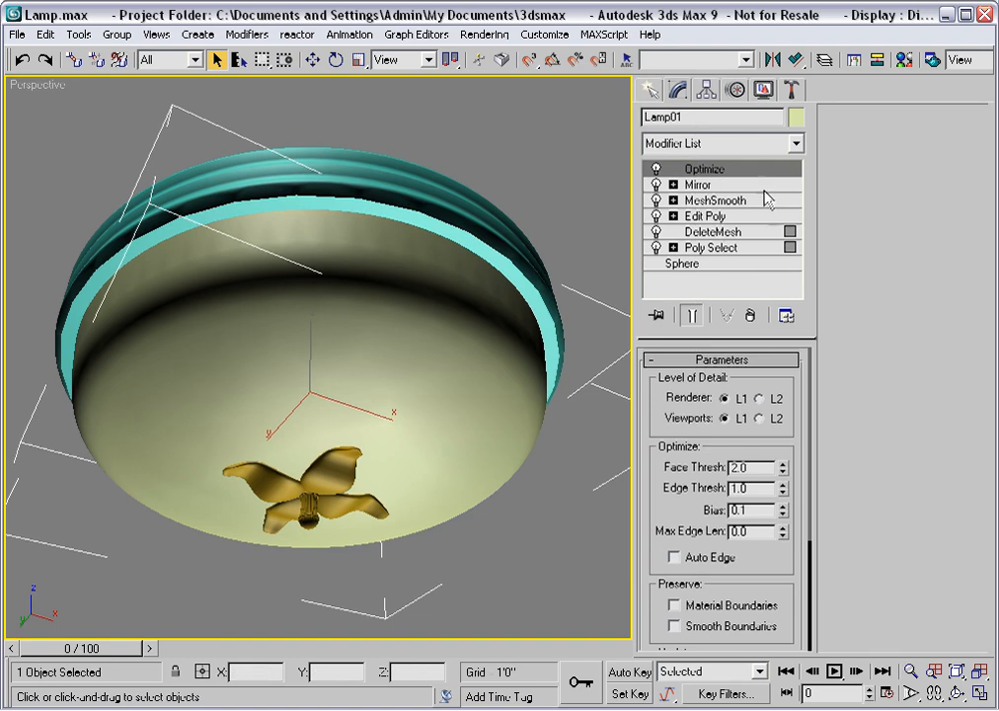
mouse_move(760, 278)
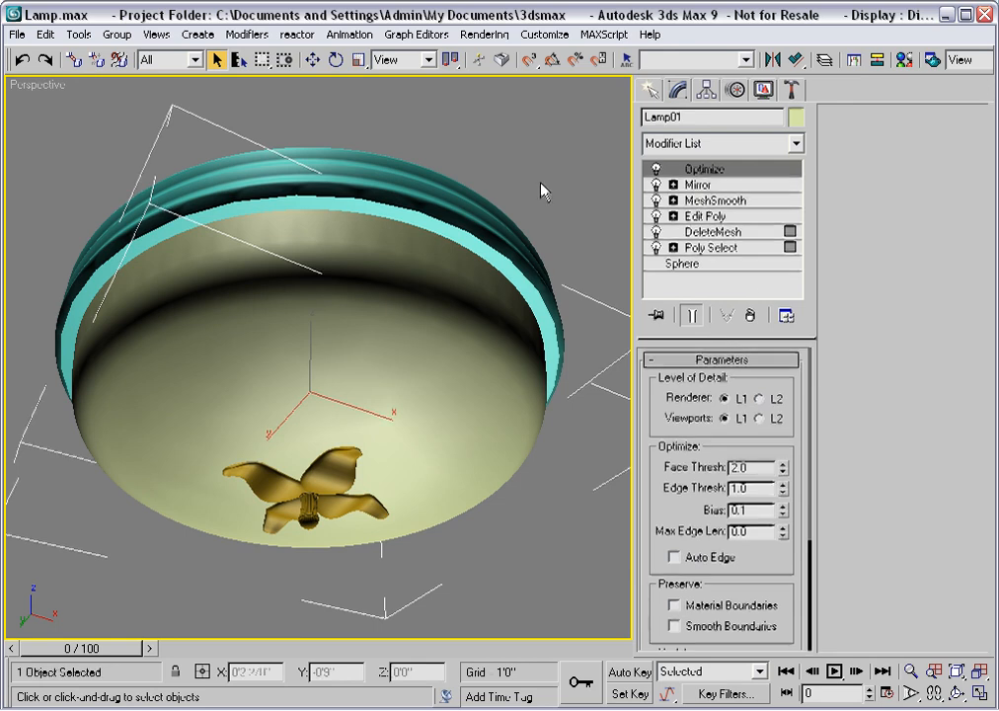
- Save the lamp scene as a copy named LampSource.max via Save As
left_click(16, 33)
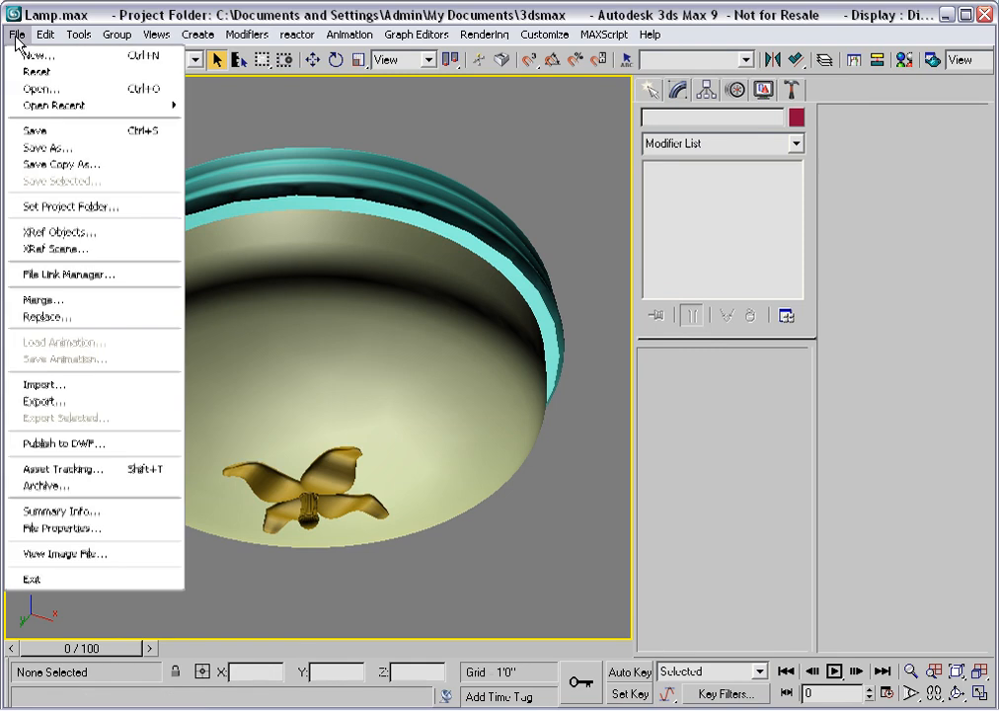
left_click(47, 146)
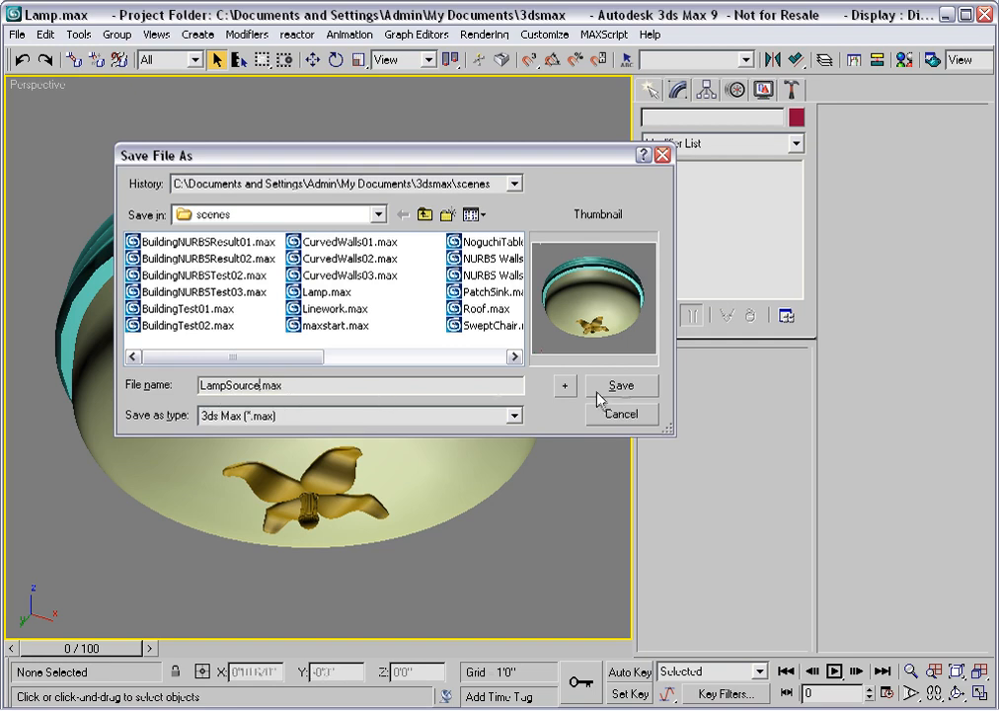
left_click(620, 385)
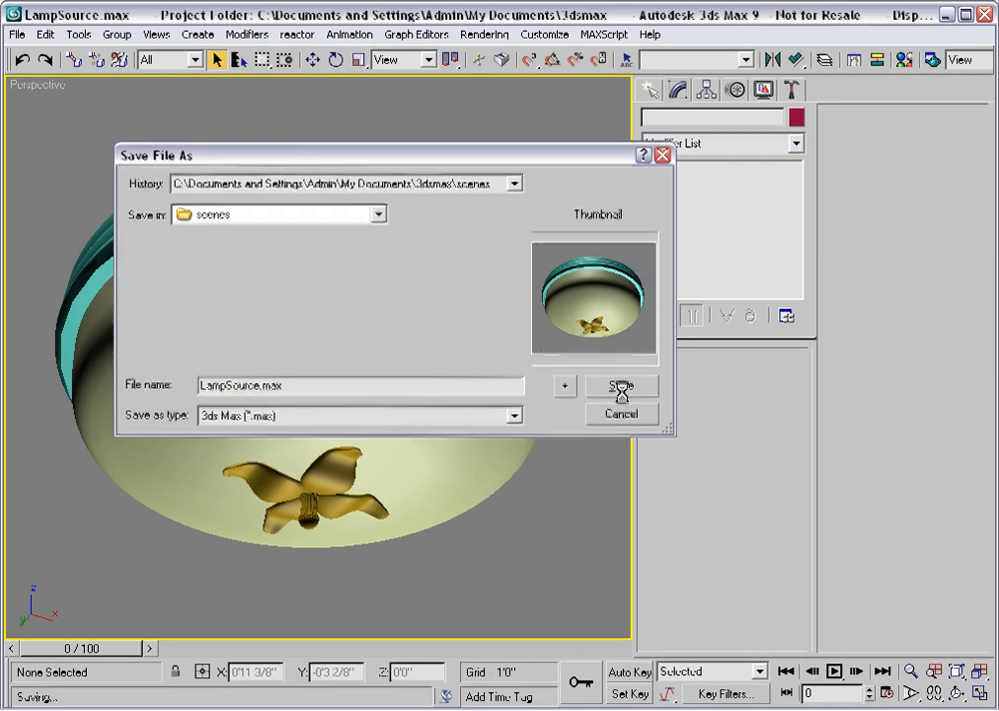
left_click(622, 385)
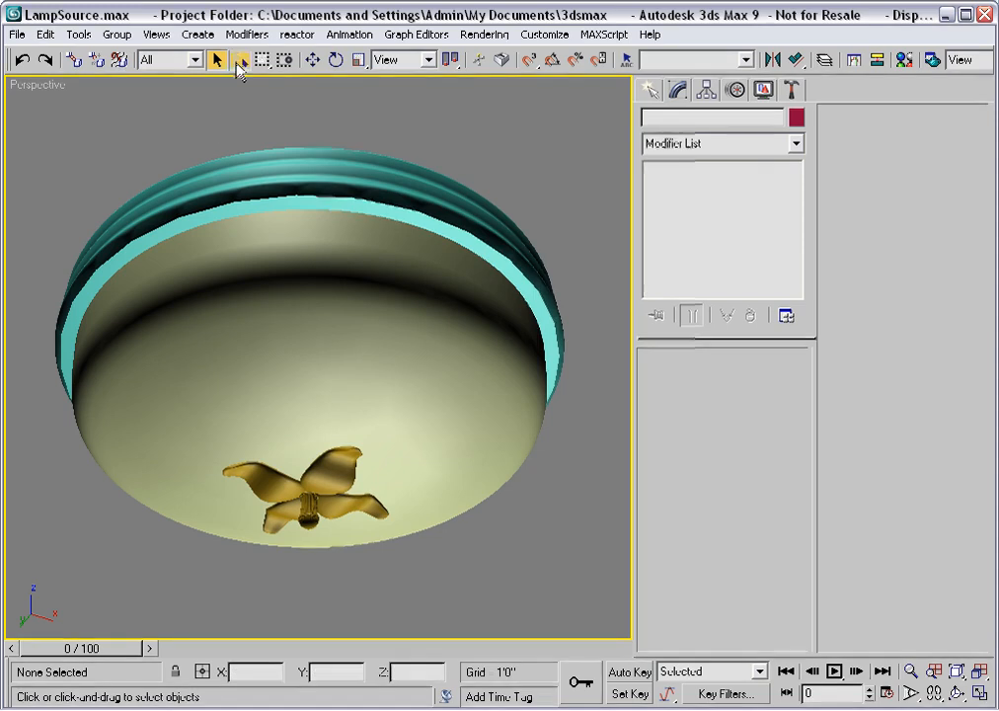
- Select all seven lamp objects by name and bring up the Collapse utility
left_click(239, 59)
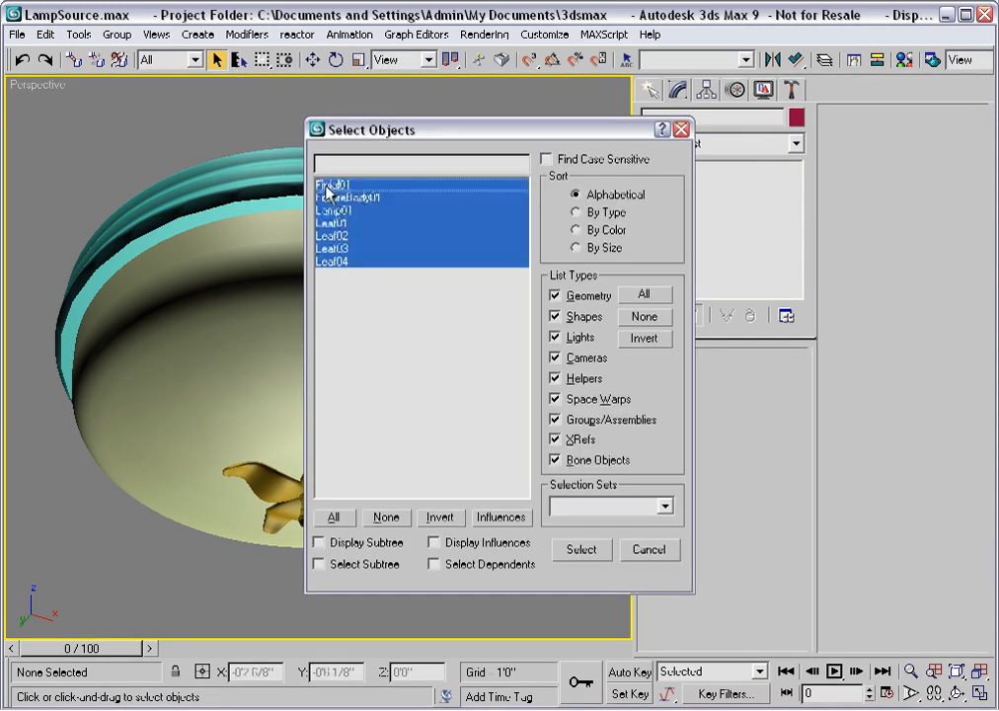
left_click(580, 549)
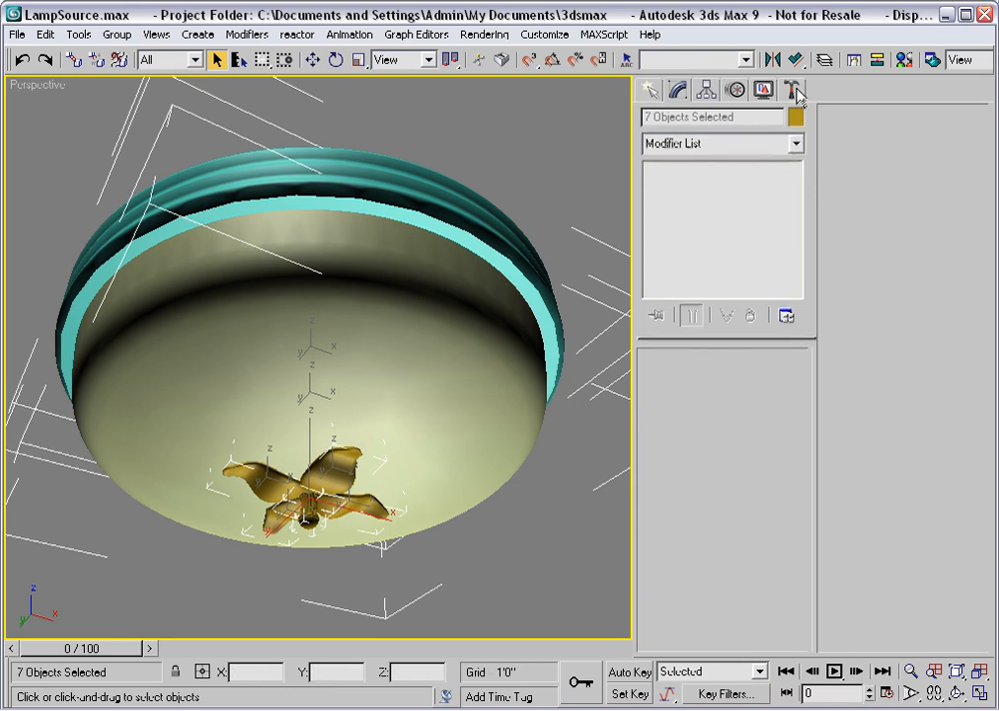
left_click(793, 91)
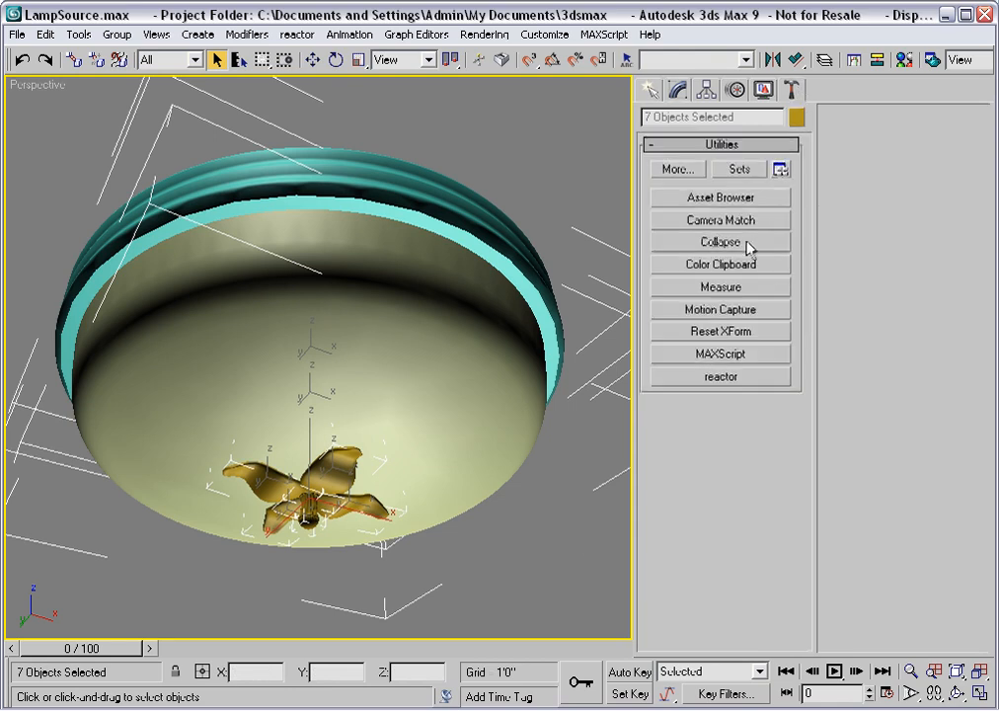
left_click(720, 240)
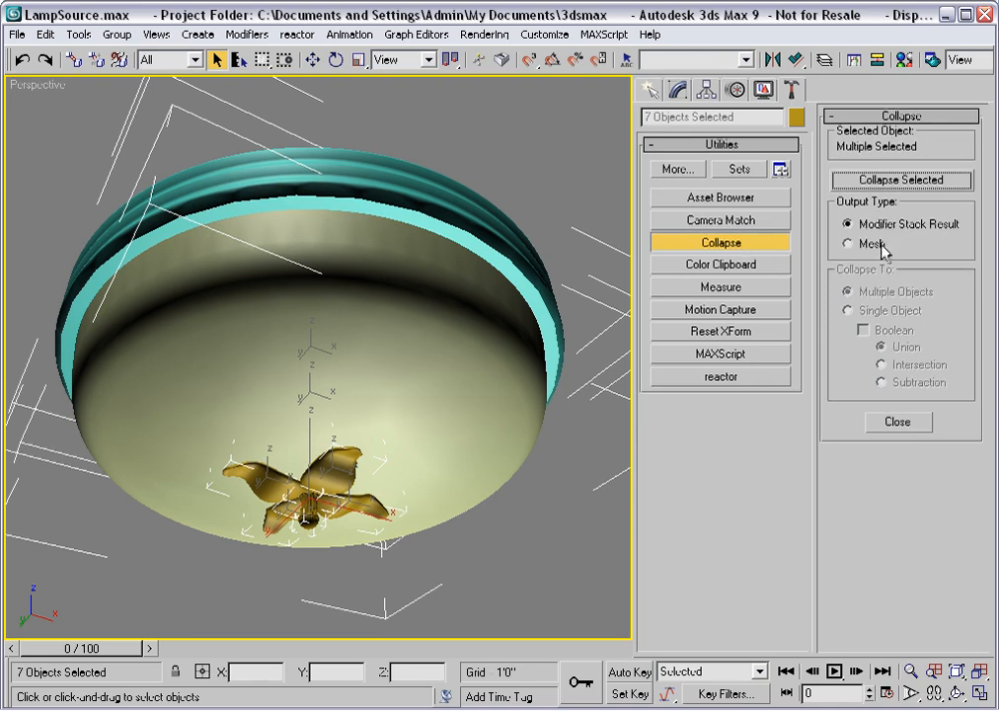
- Collapse the selection into a single Mesh object with Output Type Mesh
left_click(847, 245)
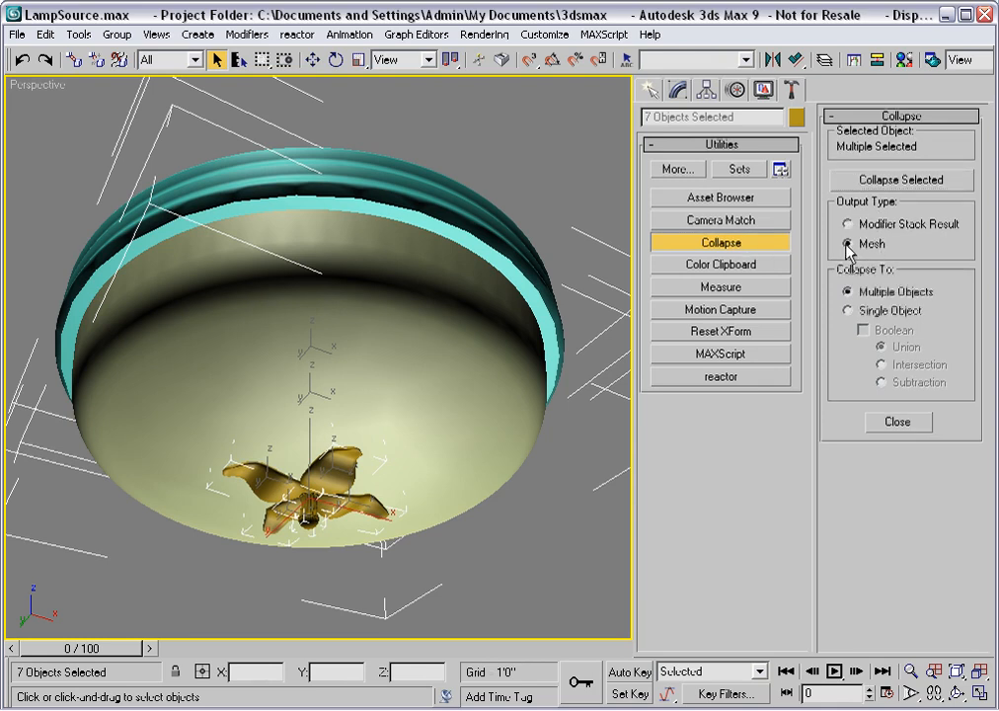
left_click(847, 245)
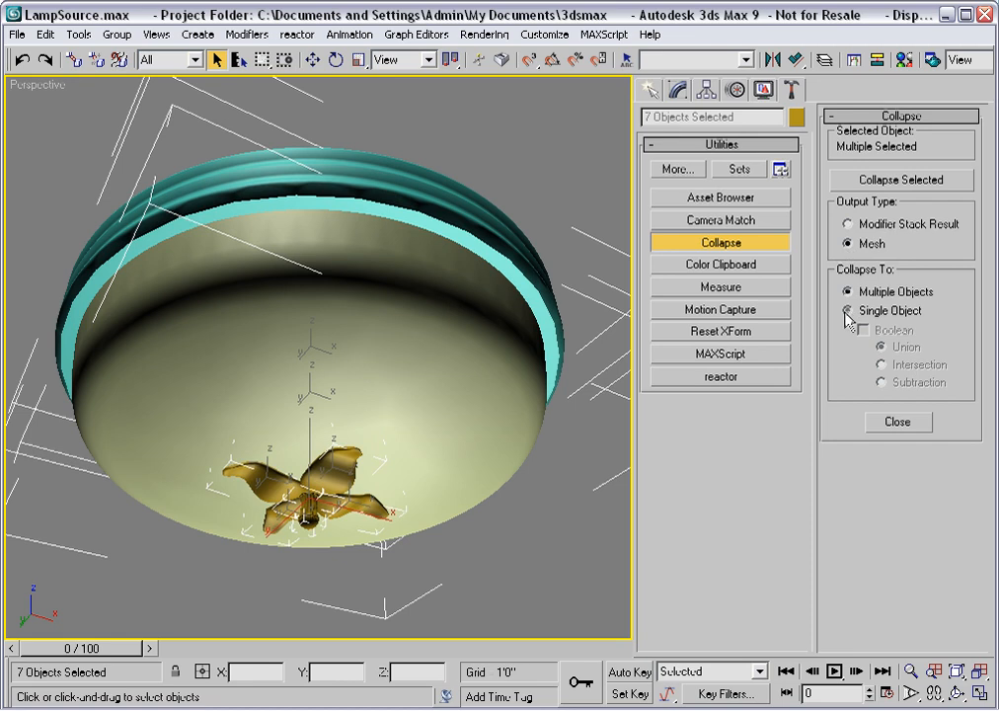
left_click(847, 310)
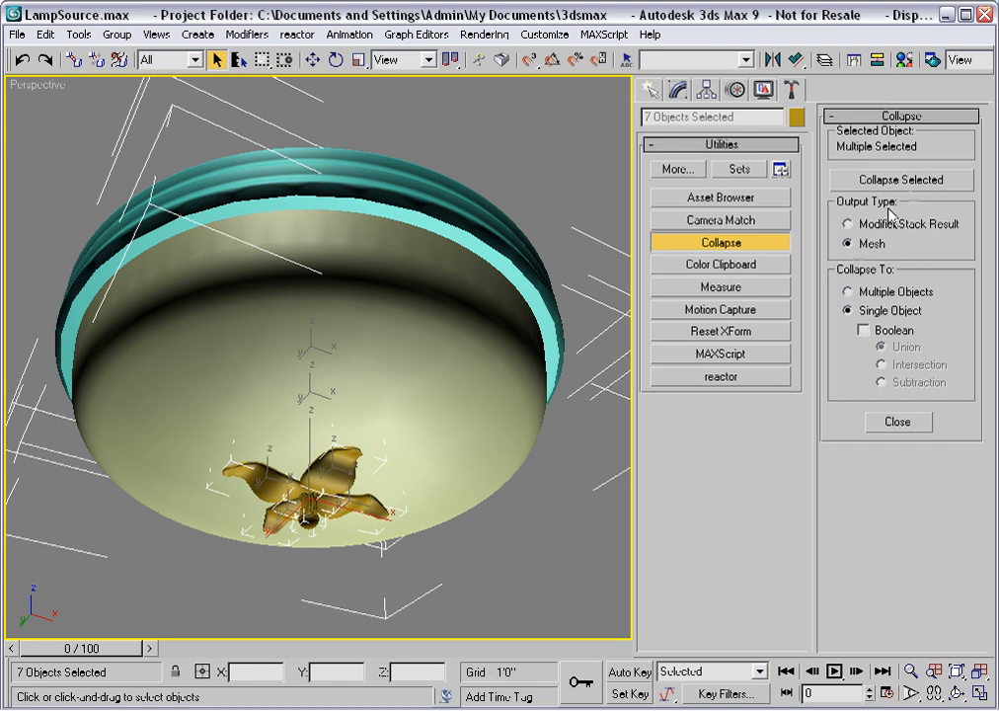
left_click(900, 178)
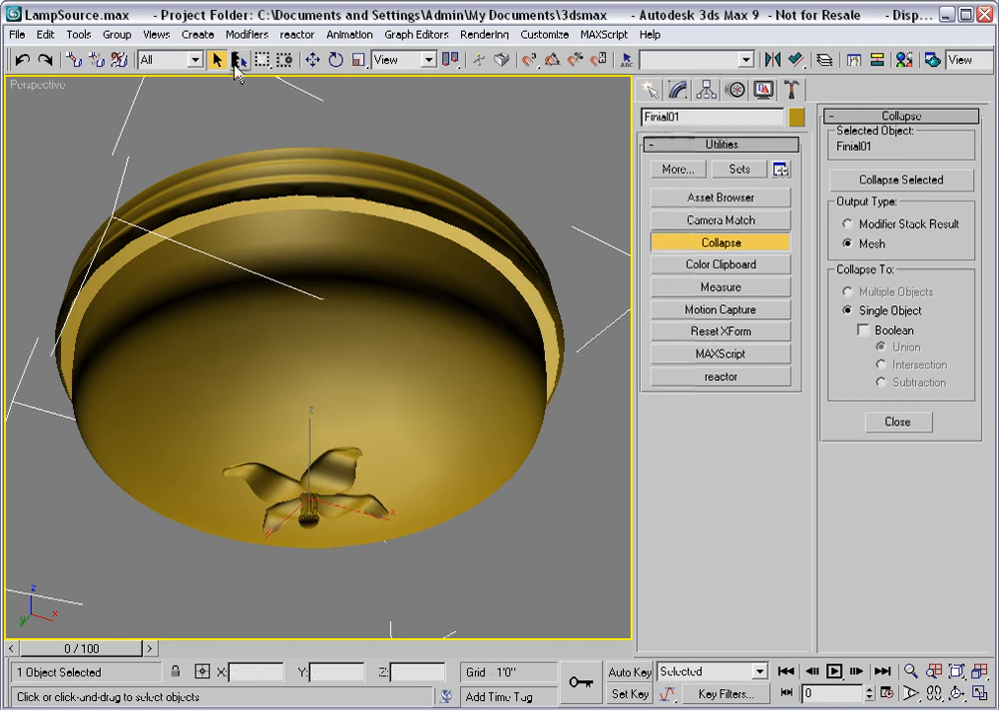
- Confirm only one object remains in the scene list before renaming it Lamp01
left_click(241, 60)
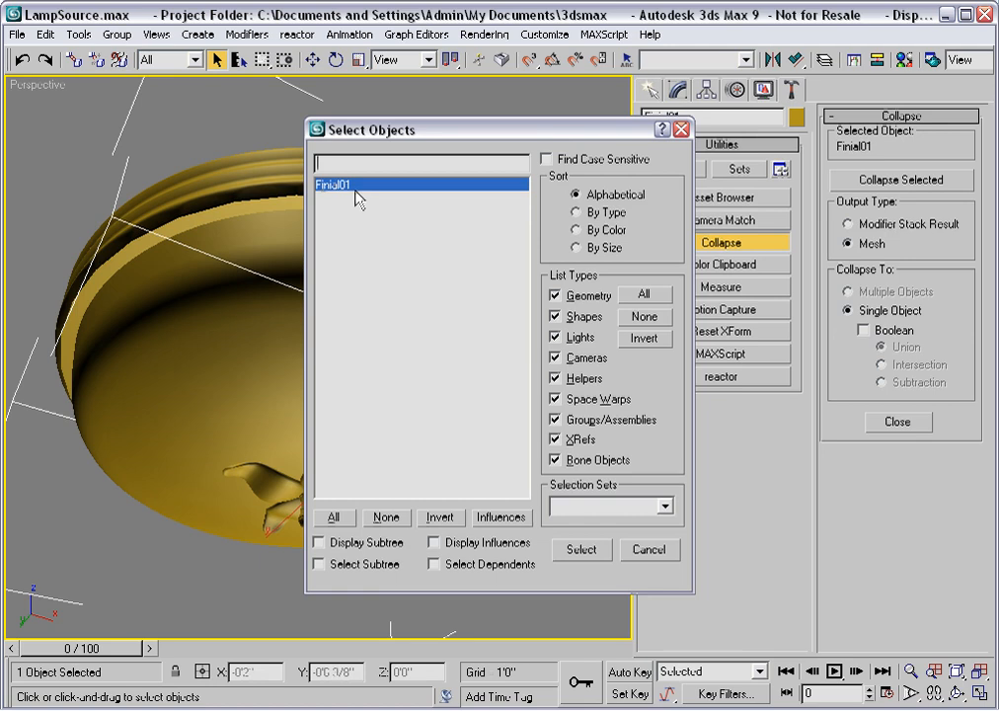
mouse_move(580, 515)
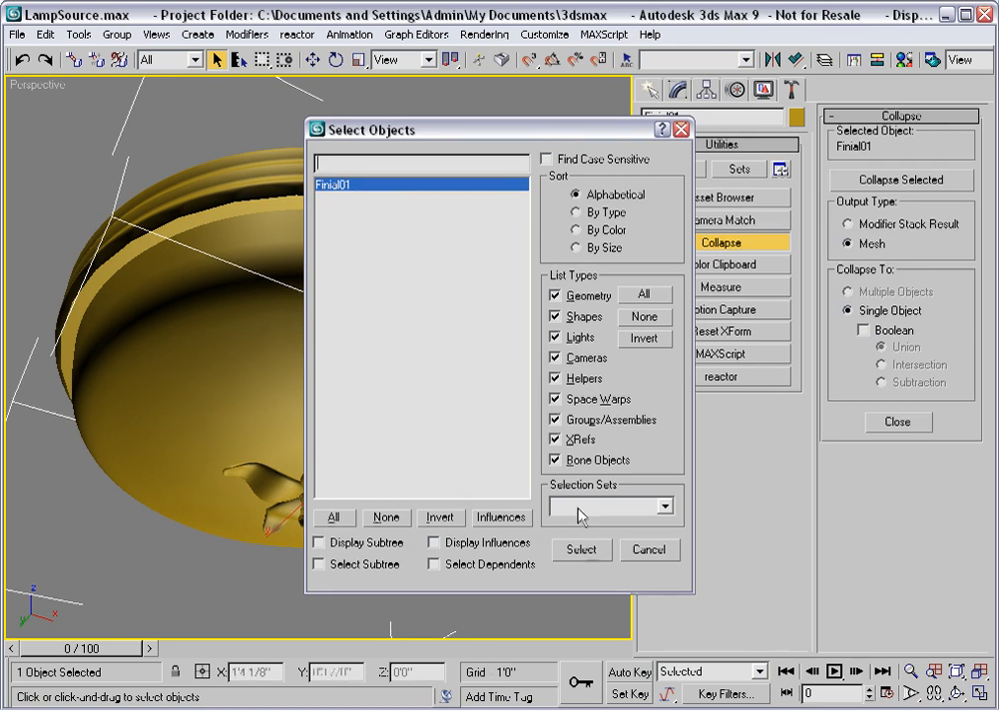
left_click(580, 549)
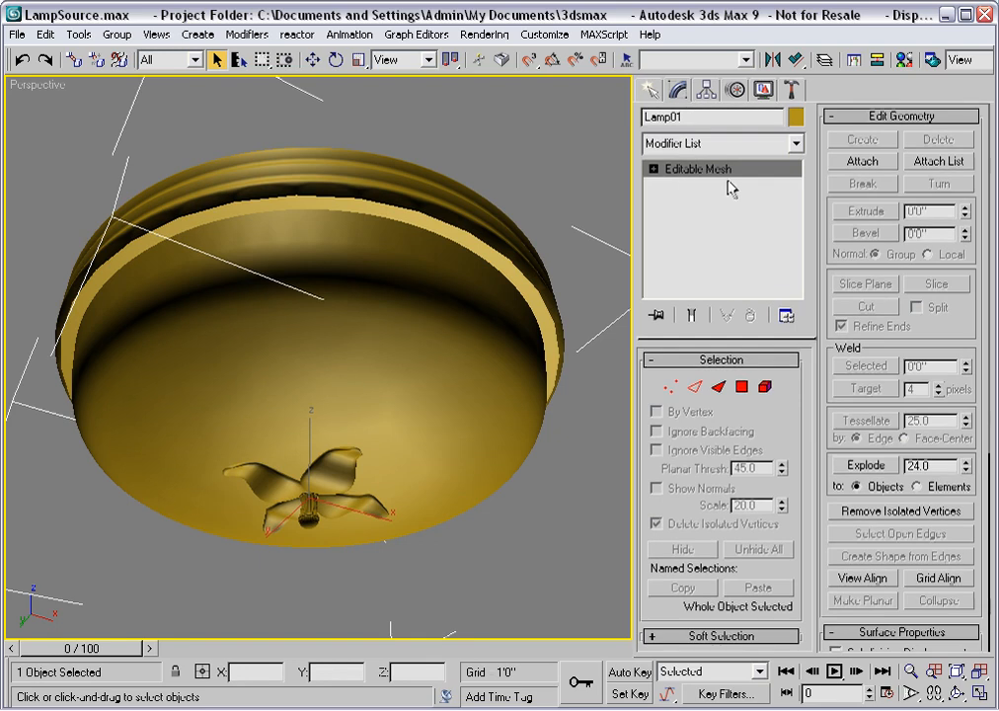
mouse_move(705, 218)
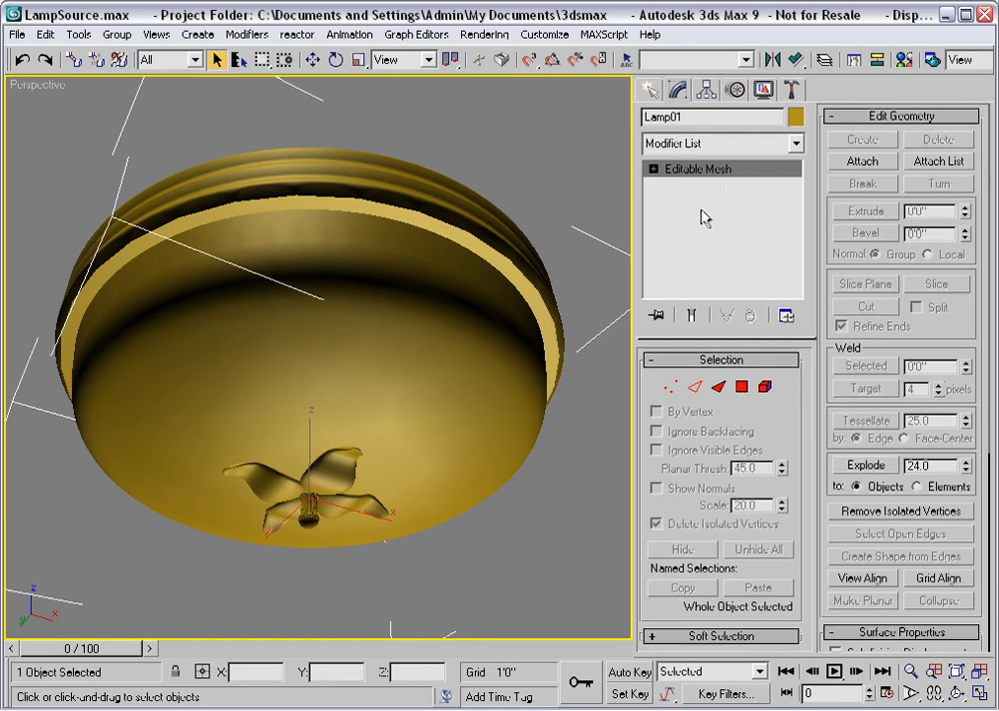
mouse_move(695, 203)
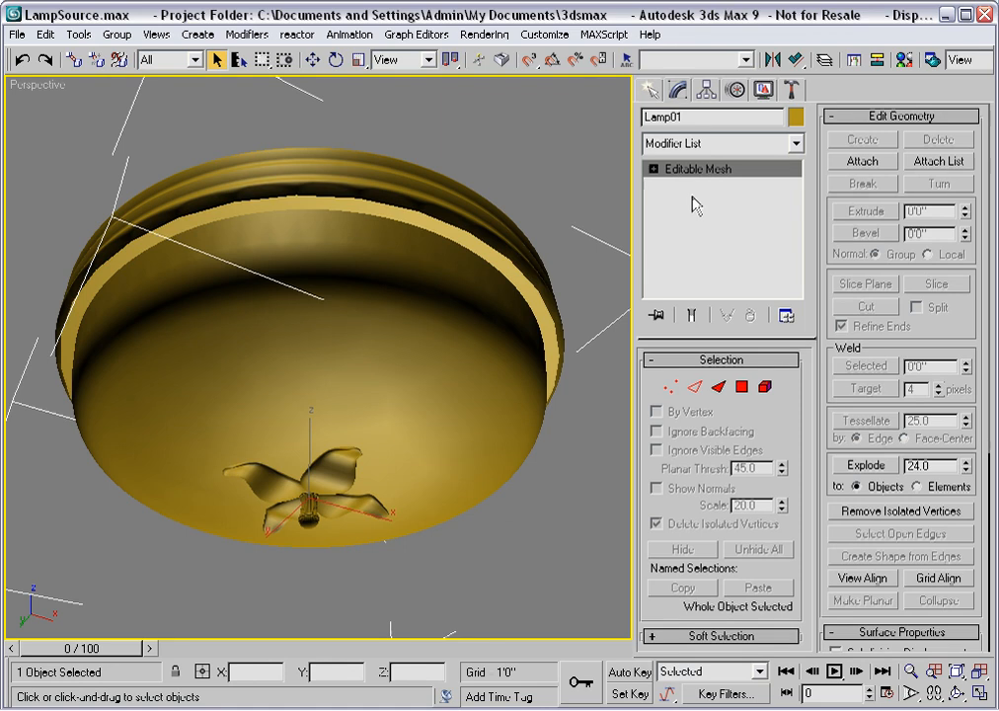
mouse_move(719, 189)
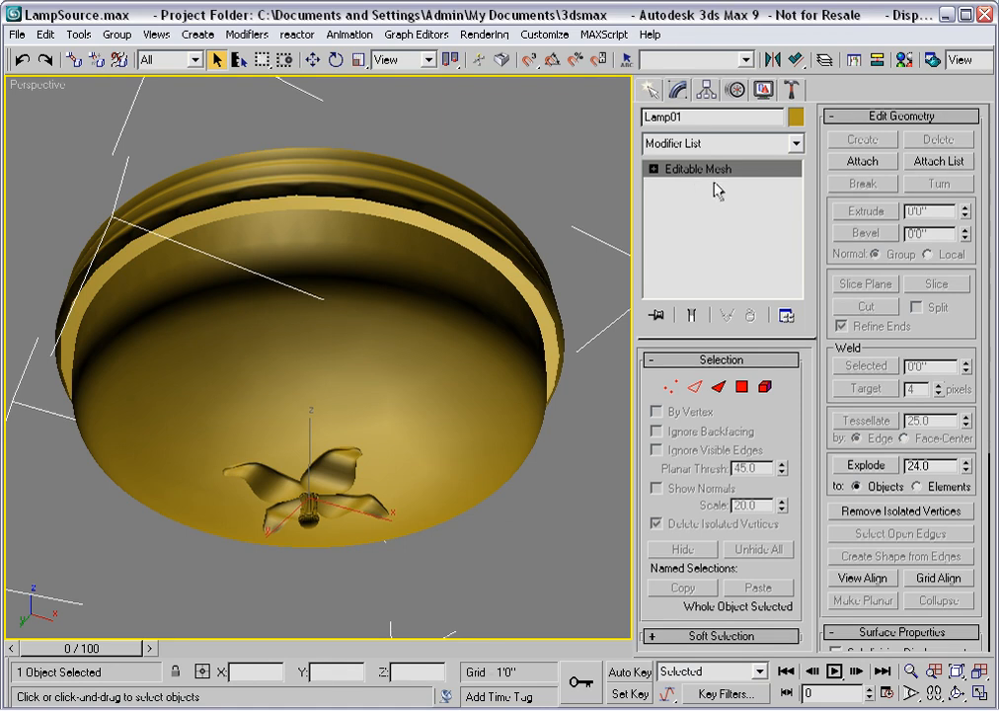
mouse_move(719, 200)
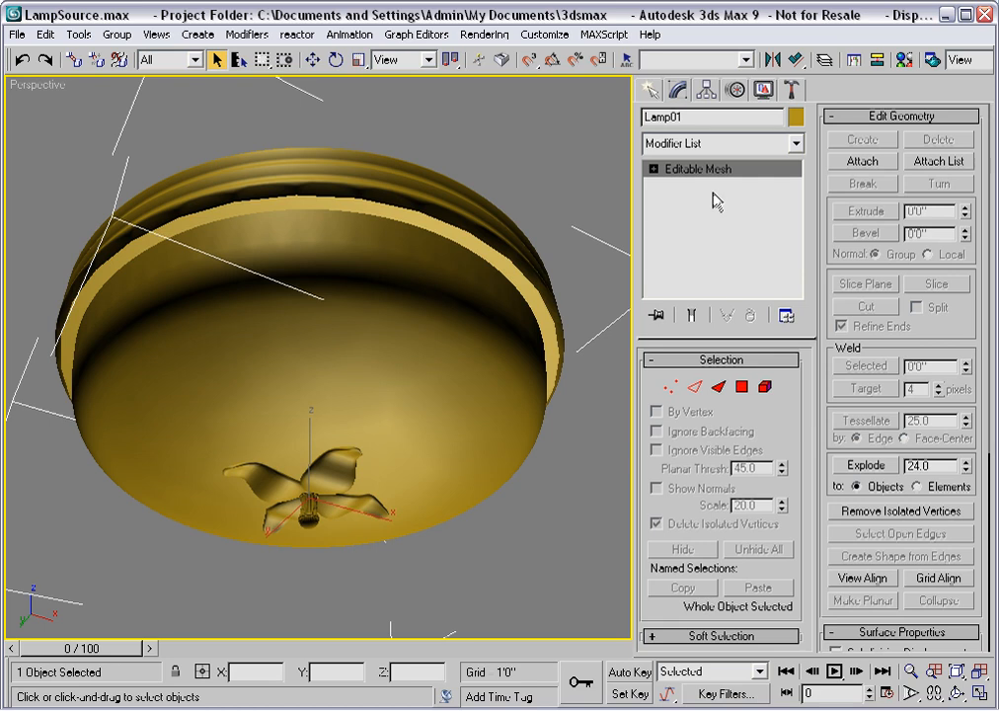
left_click(762, 385)
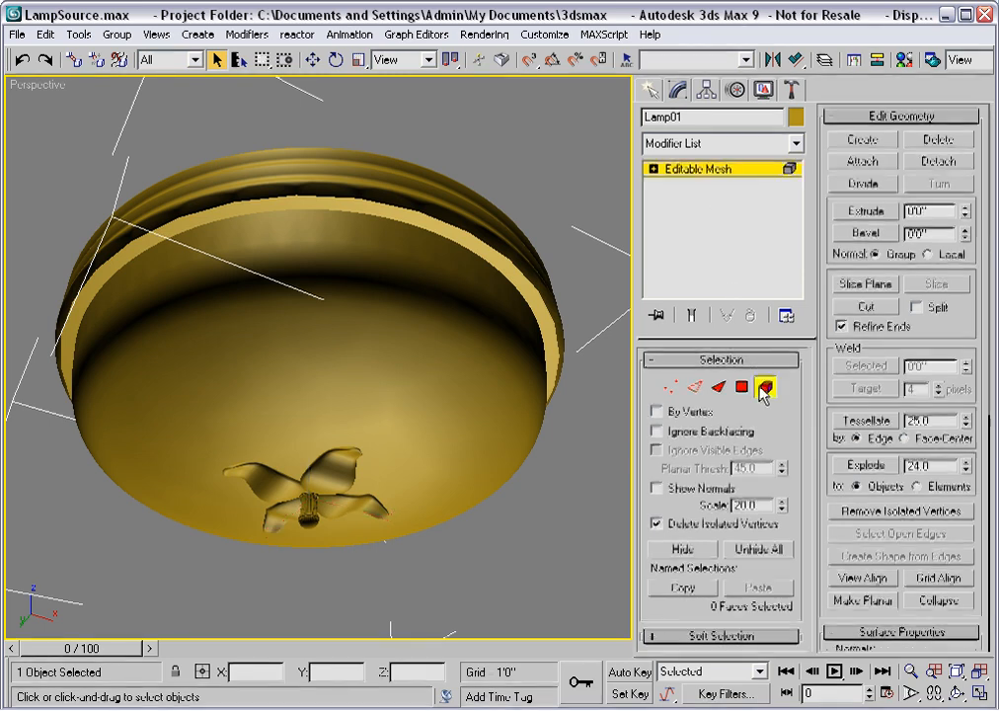
left_click(766, 387)
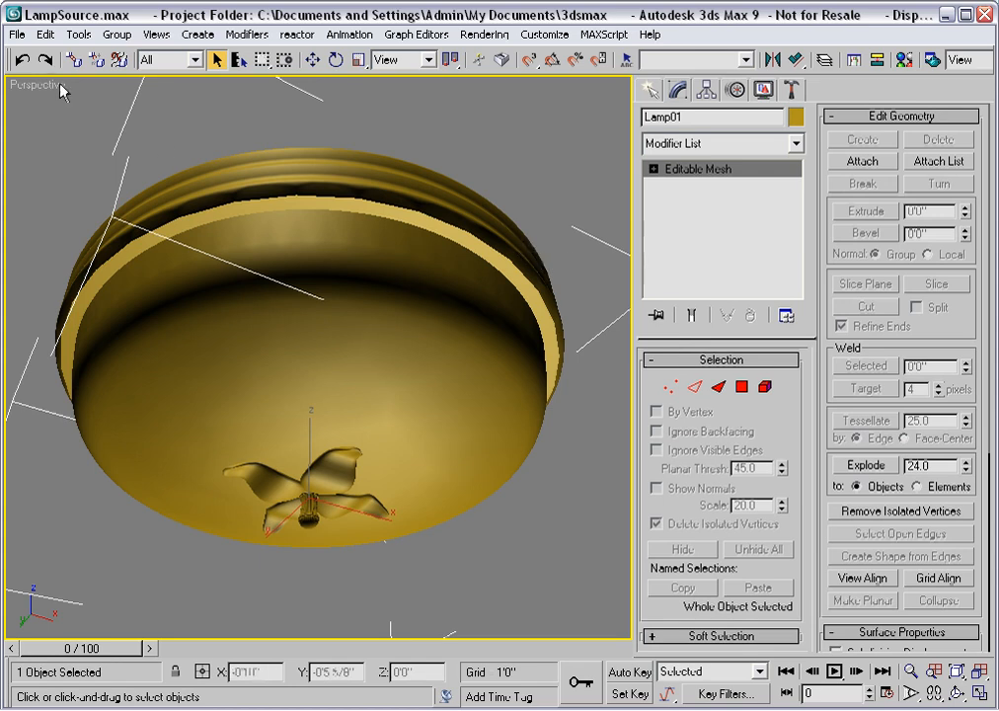
- Save the collapsed lamp scene under the new name LampMesh.max
left_click(16, 34)
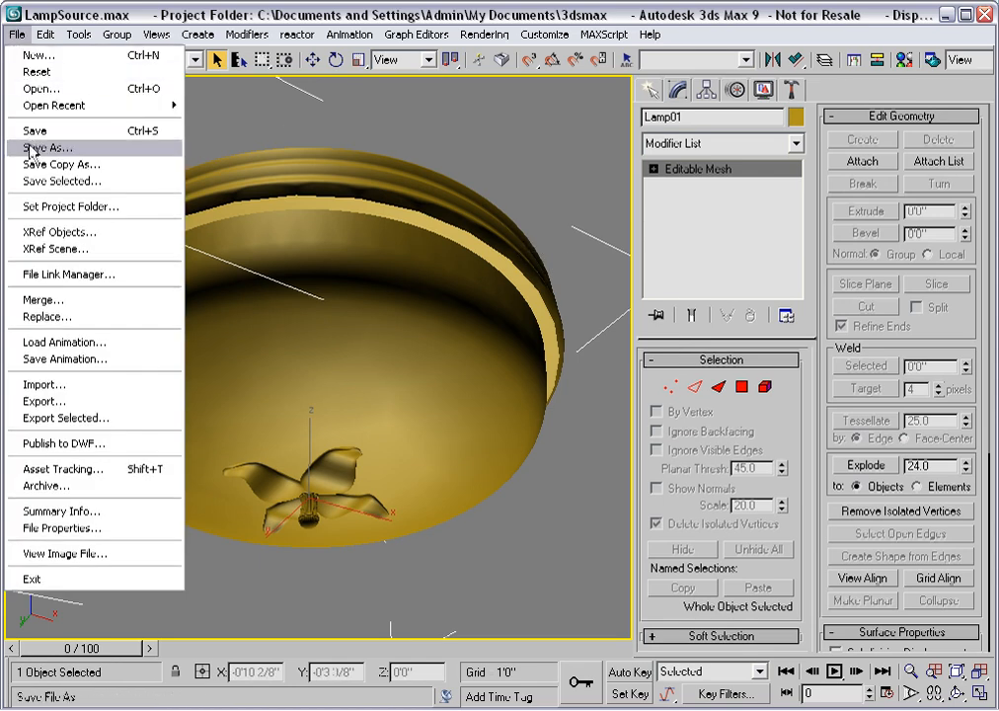
left_click(48, 146)
type("LampMesh.max")
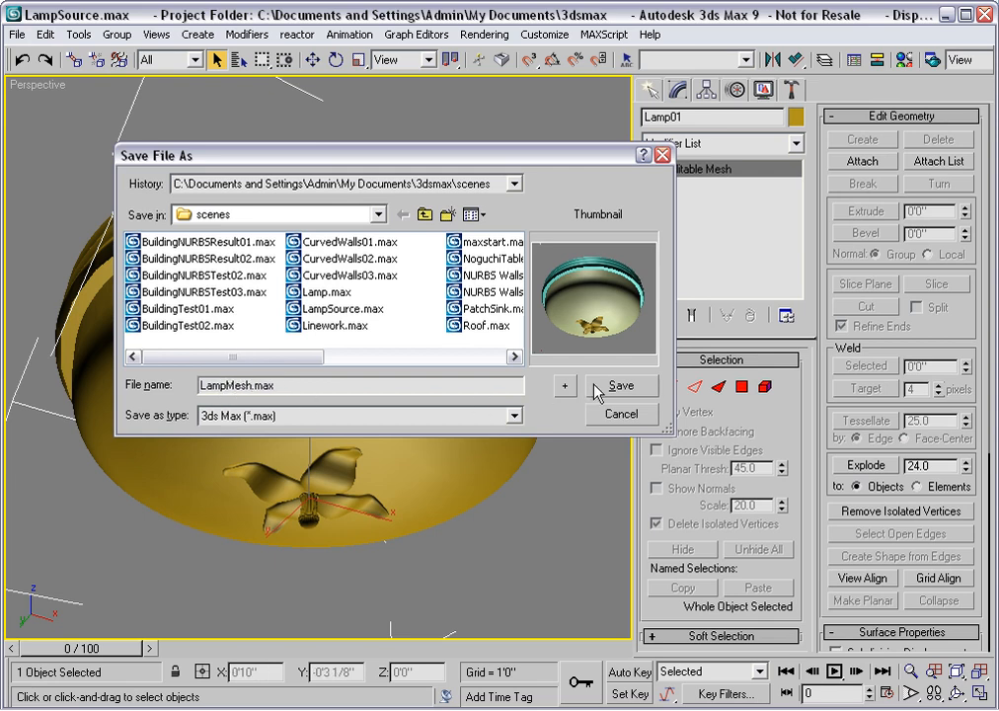
left_click(622, 385)
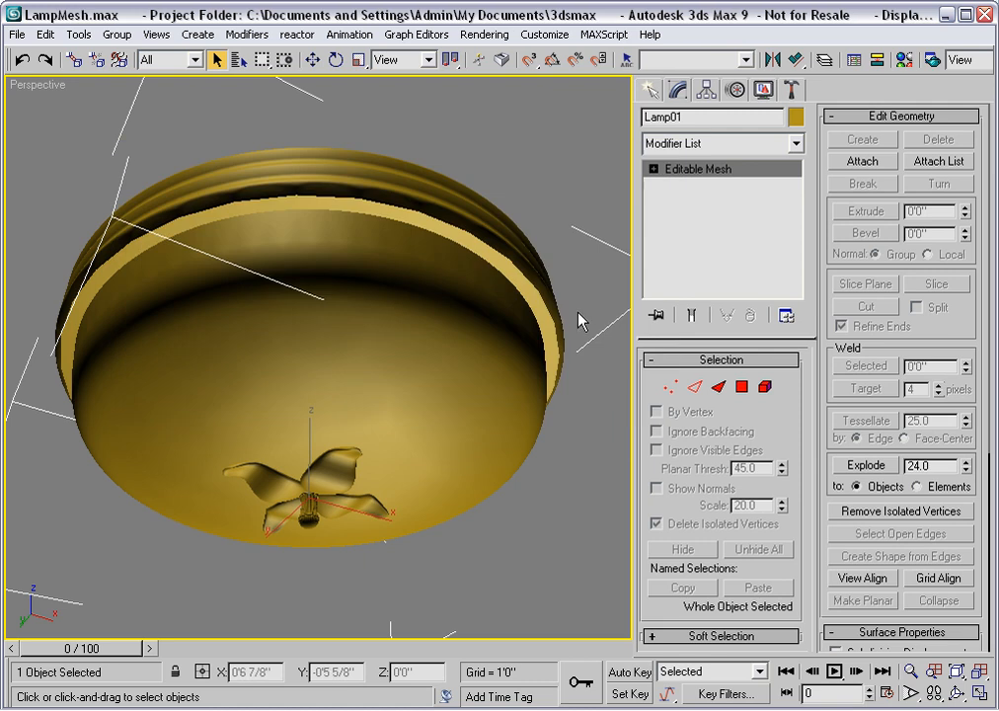